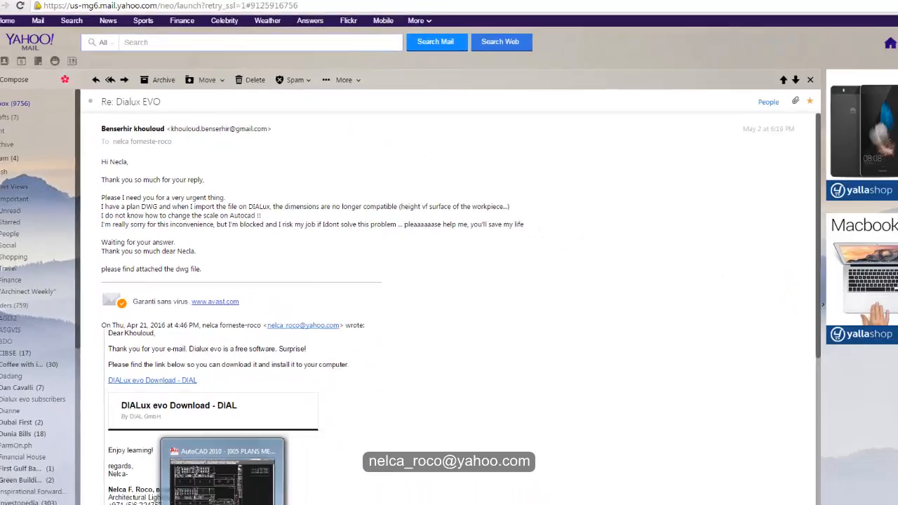
- Switch from Yahoo Mail to the mezzanine drawing open in AutoCAD 2010
left_click(221, 466)
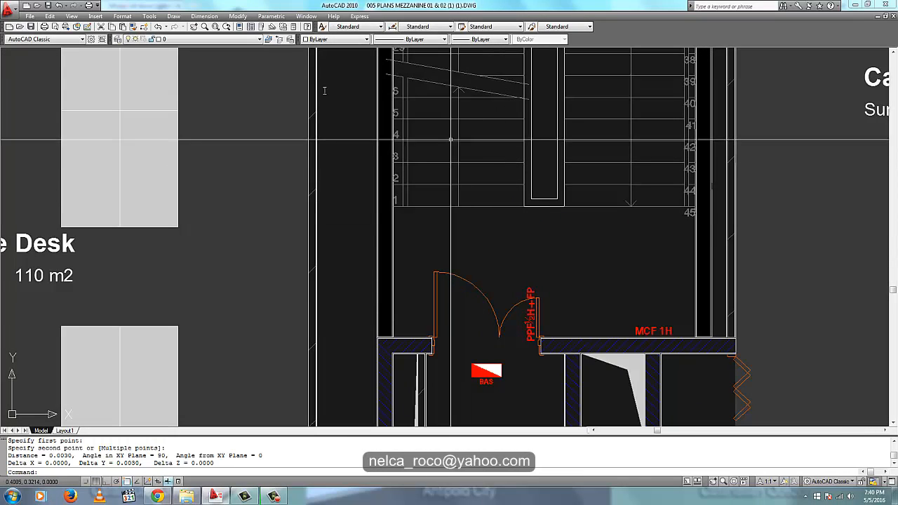
- Start a linear dimension from the Dimension menu to check a length on the plan
left_click(205, 17)
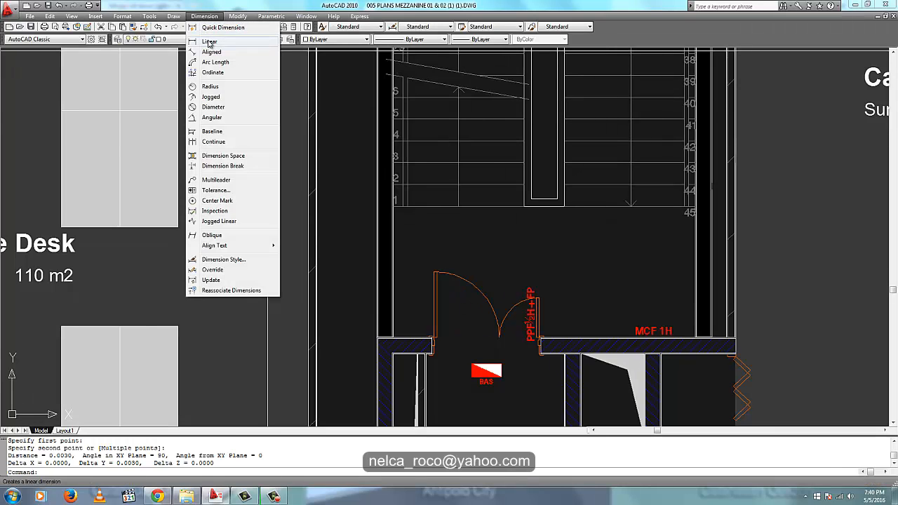
left_click(211, 42)
type("z")
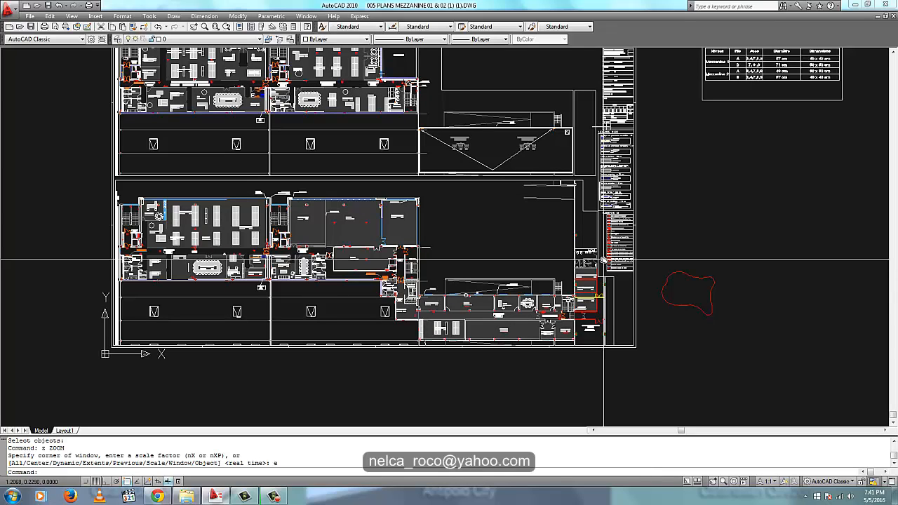
- Scale (SC) the whole plan from its lower-left corner, entering a factor of 1000
scroll("down", 3)
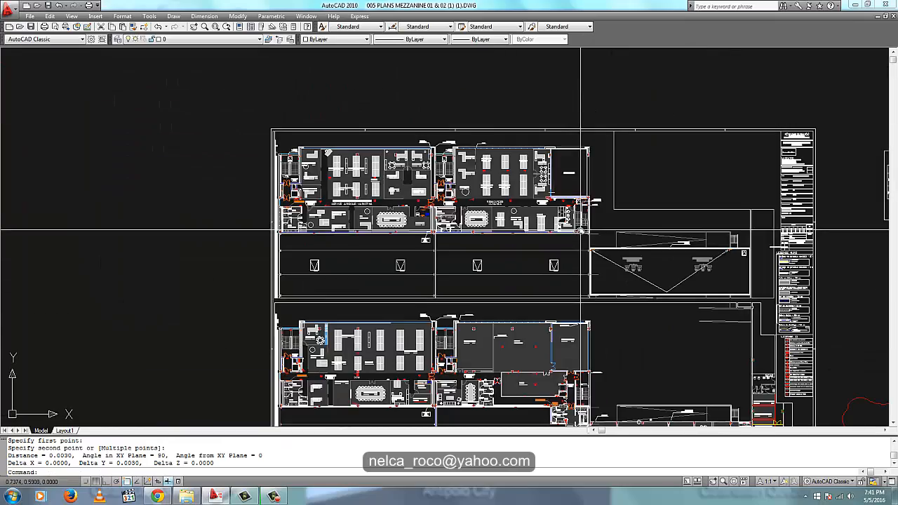
scroll("down", 3)
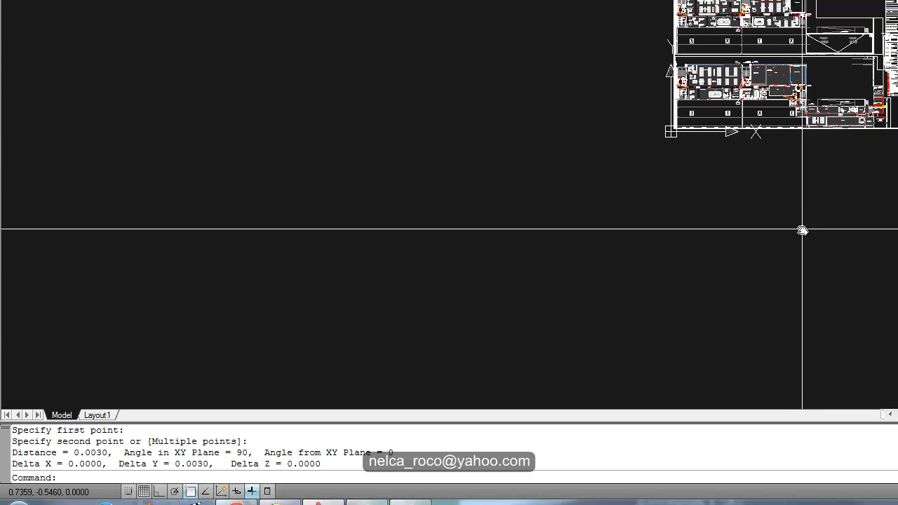
type("sc SCALE")
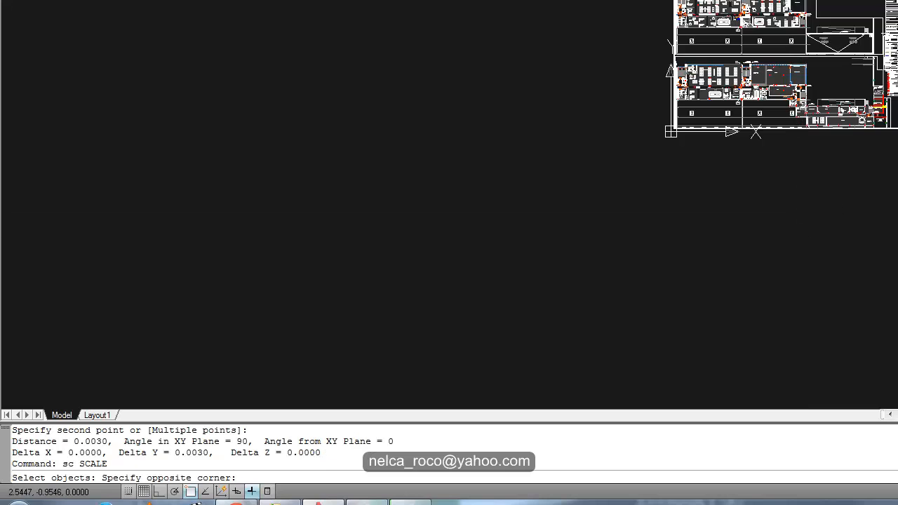
left_click(679, 132)
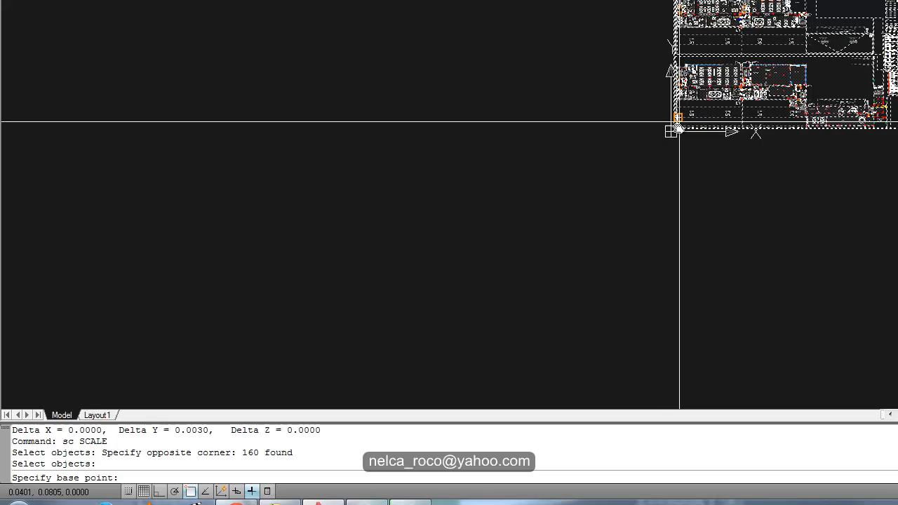
left_click(675, 132)
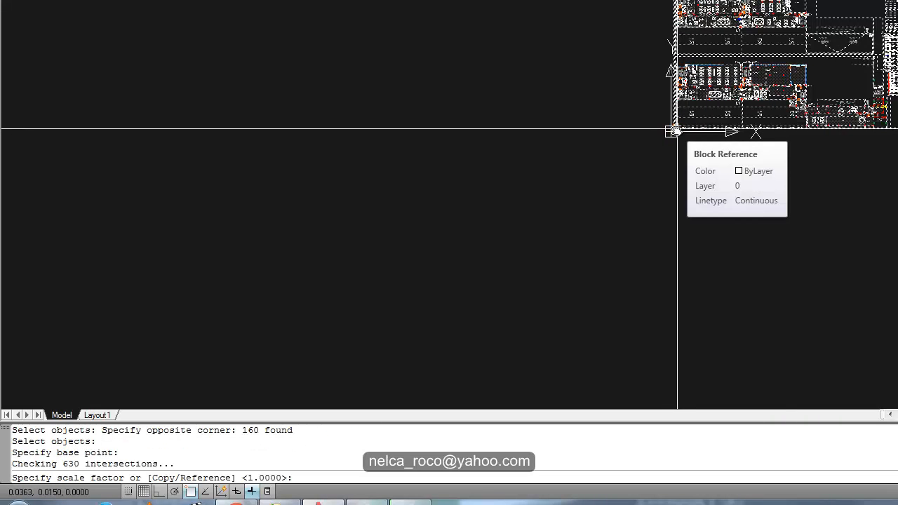
type("1")
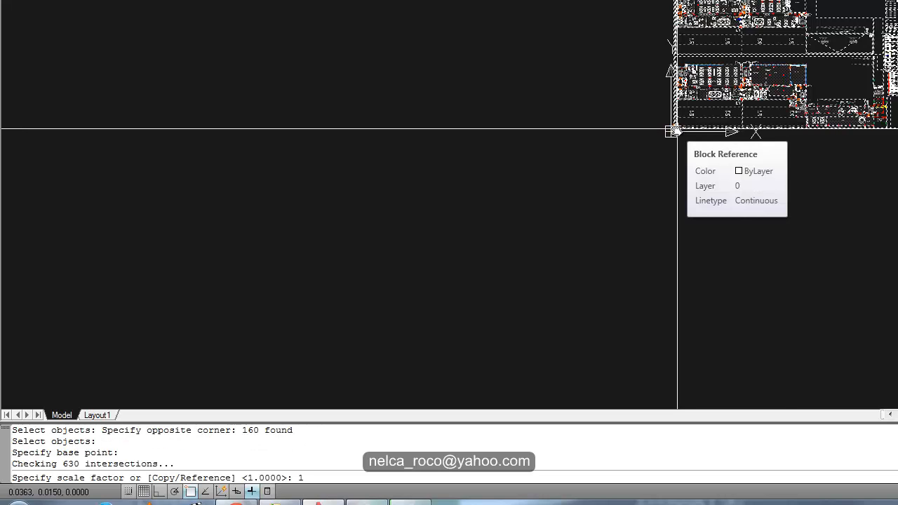
type("000")
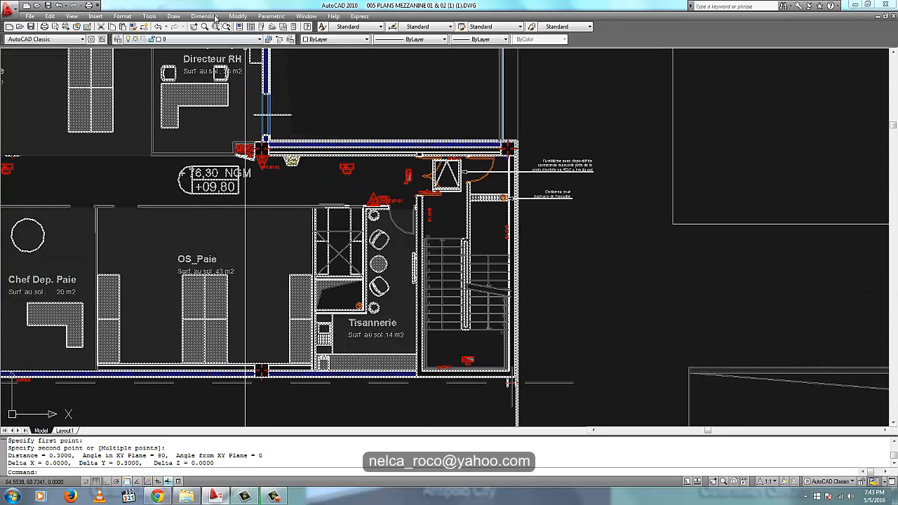
- Measure door and toilet openings with DIST, getting about 1.27 and 0.69 units
left_click(205, 15)
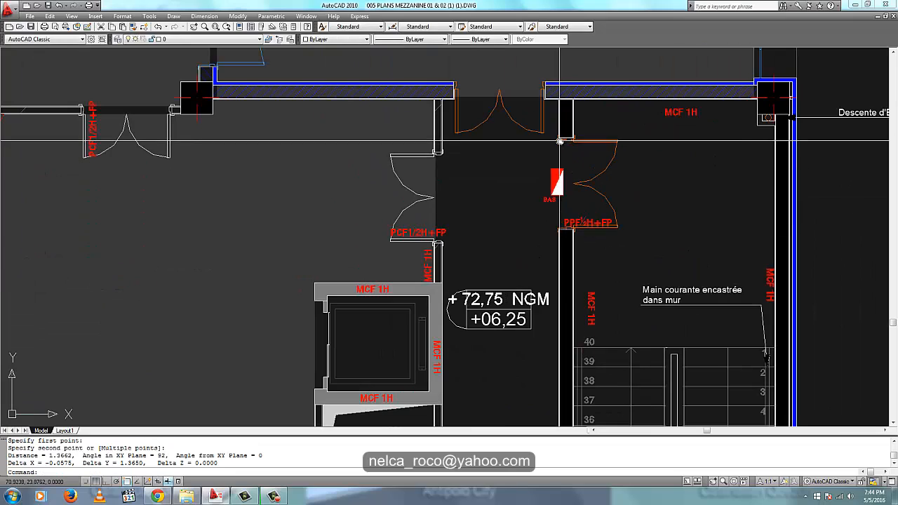
scroll("down", 3)
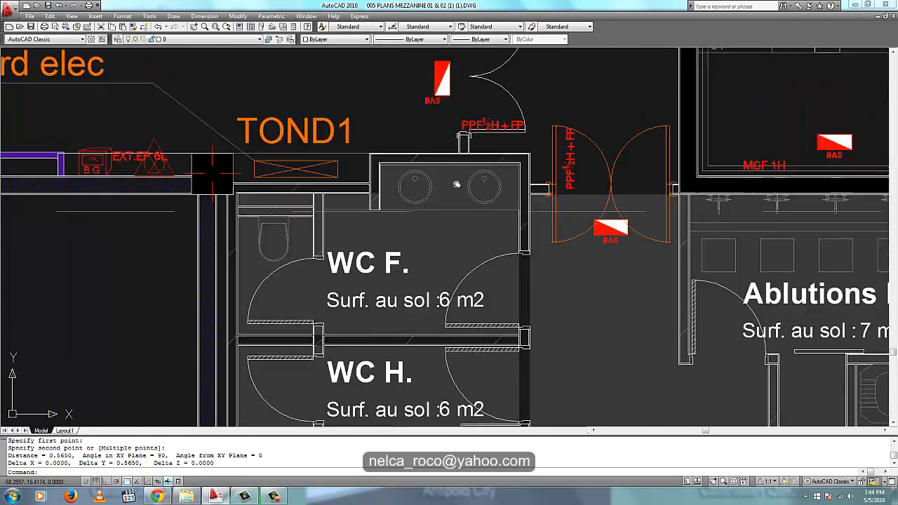
scroll("down", 3)
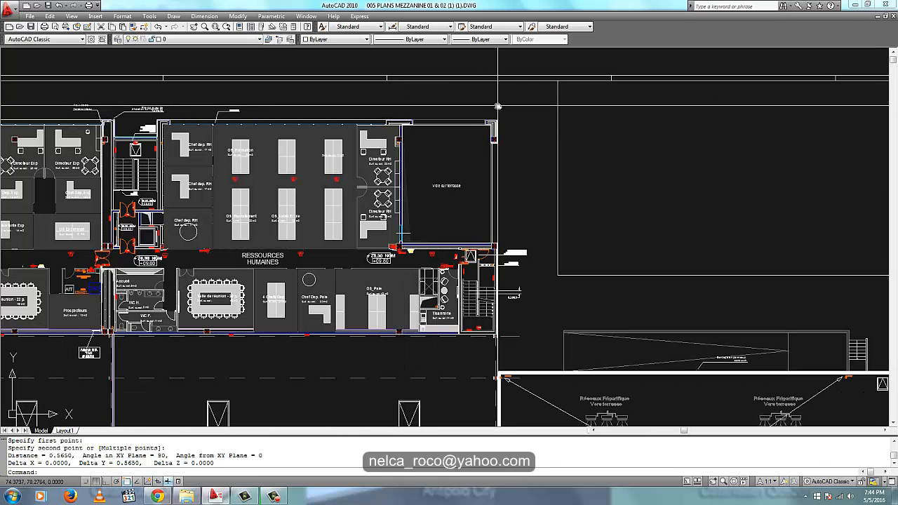
mouse_move(489, 141)
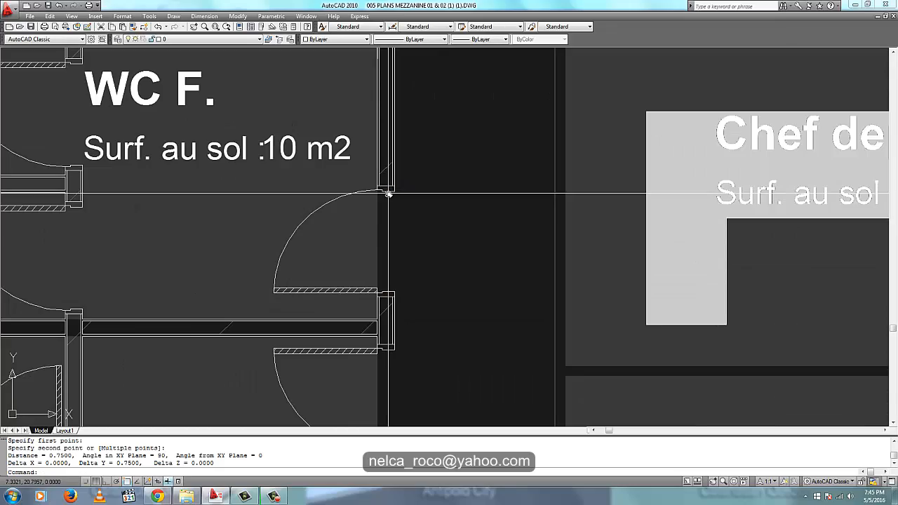
- Recheck the WC F. door width at 0.7500 units and zoom to the full sheet
scroll("down", 3)
type("z")
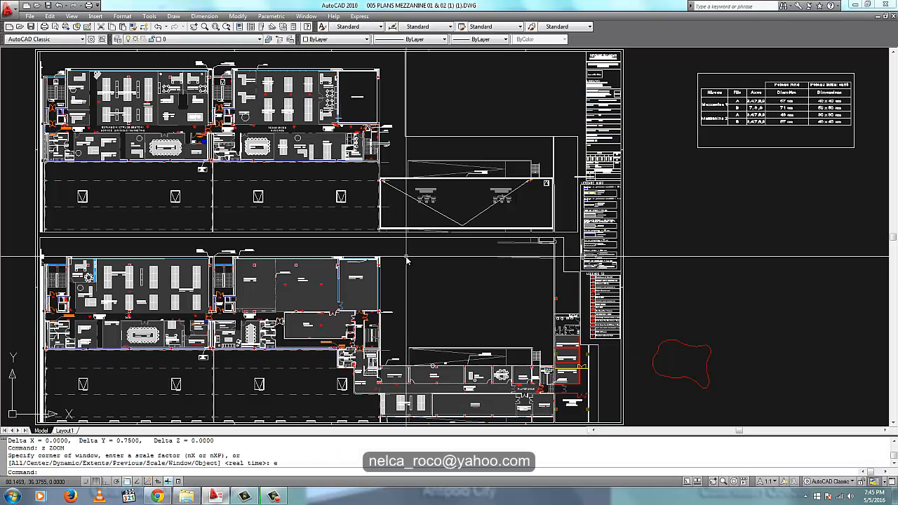
mouse_move(486, 283)
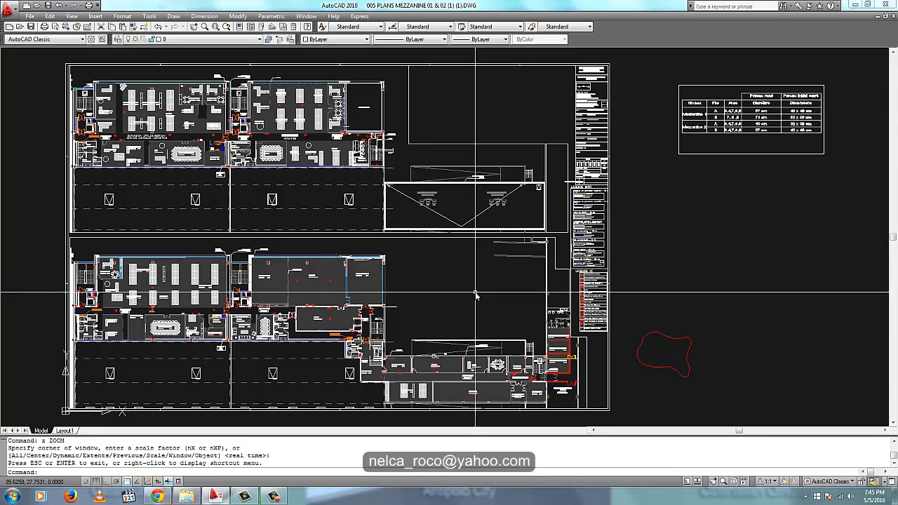
mouse_move(471, 303)
type("1")
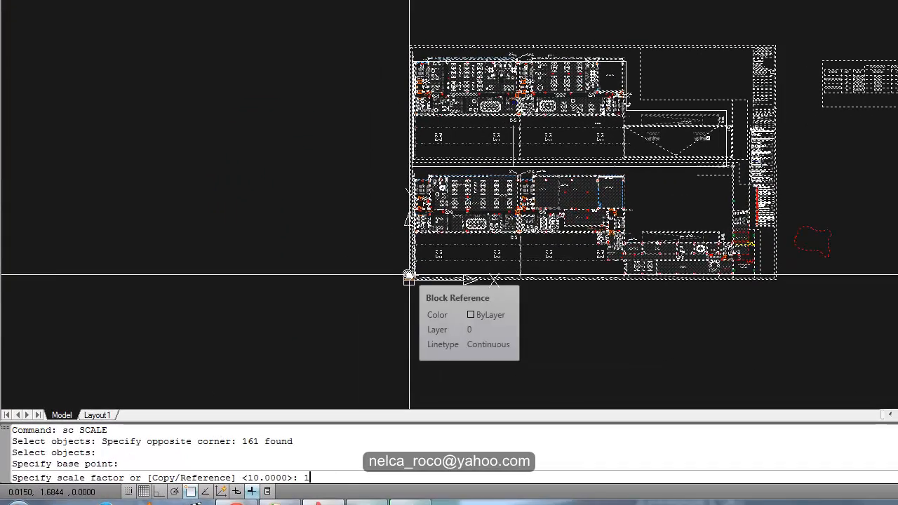
- Scale the mezzanine plans by a factor of 1/1000 and save the drawing
type("000/1")
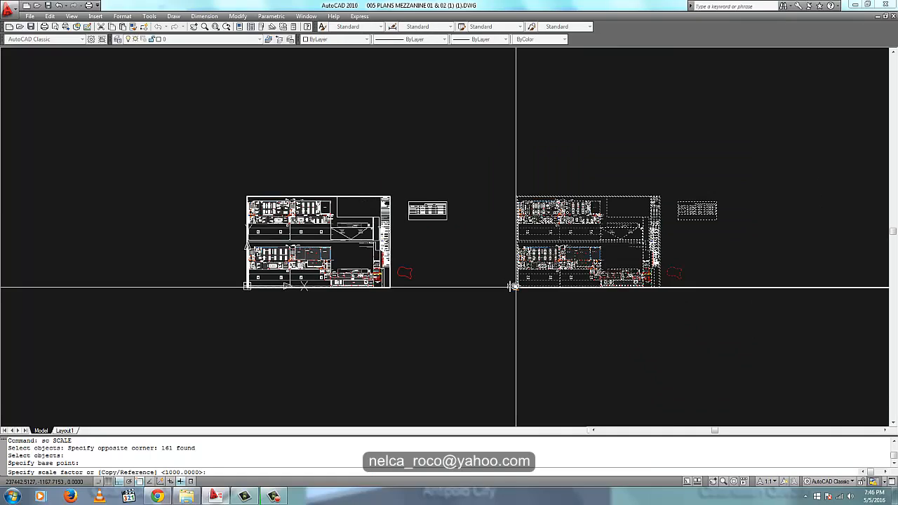
type("1")
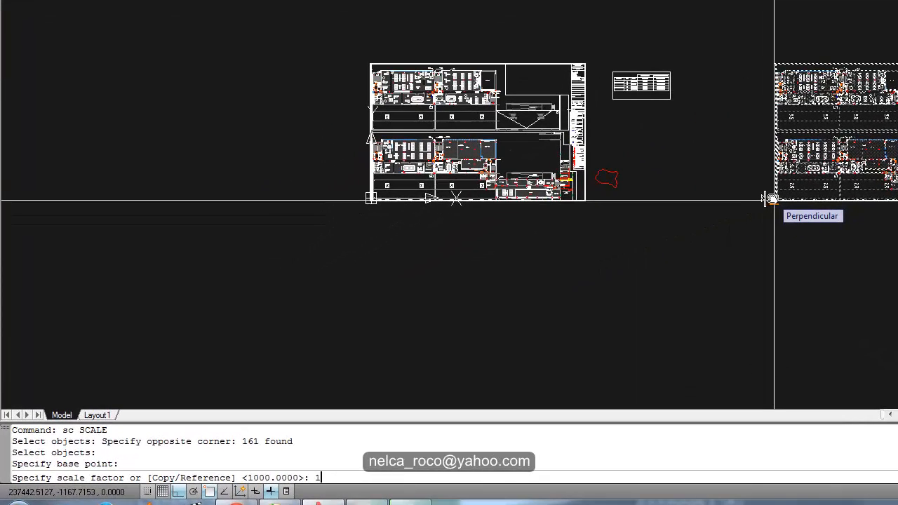
type("/1000")
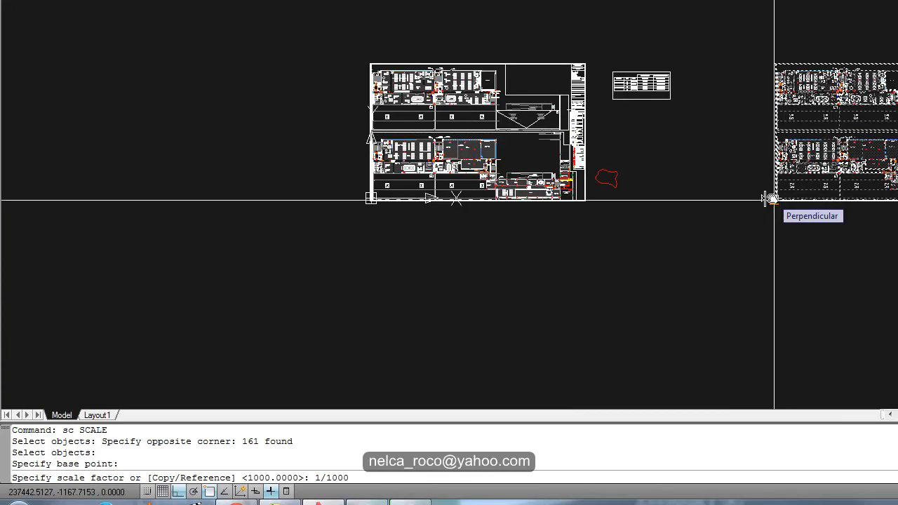
key("Enter")
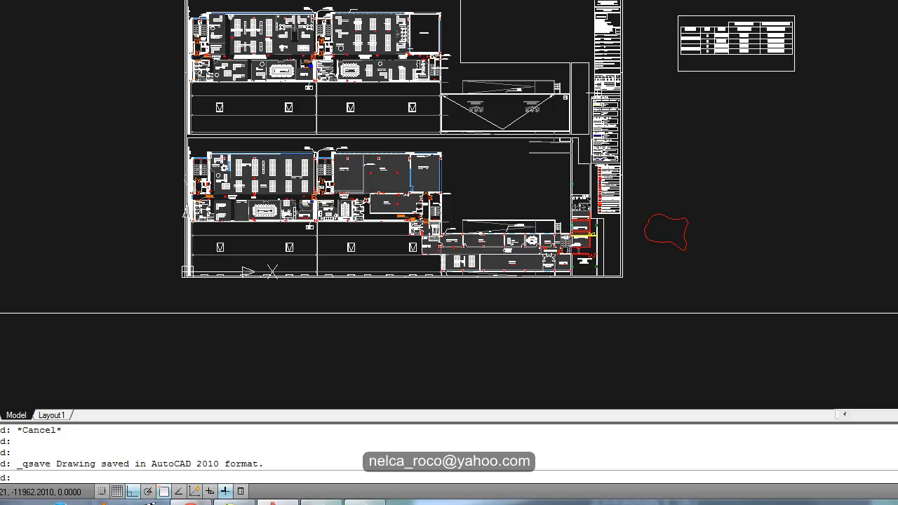
- Switch to DIALux evo at its start screen
left_click(244, 496)
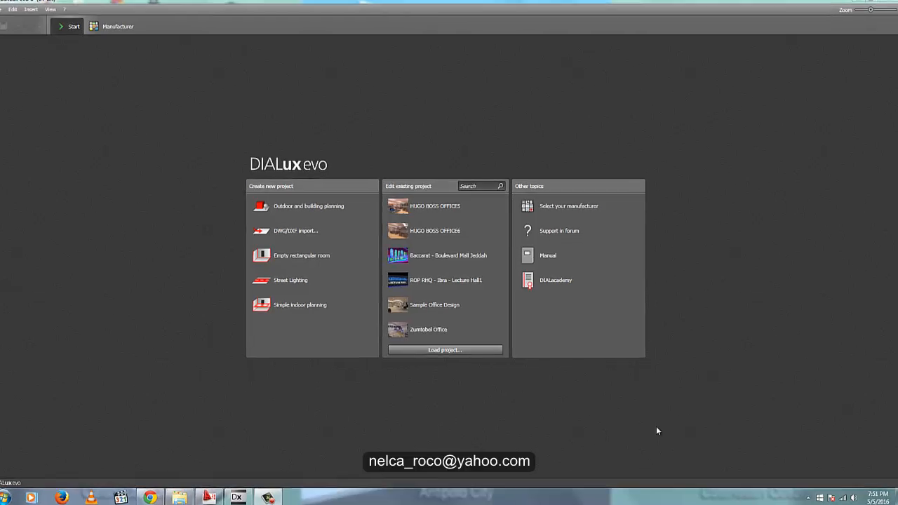
- Start a new DIALux project by importing the mezzanine DWG file
left_click(295, 231)
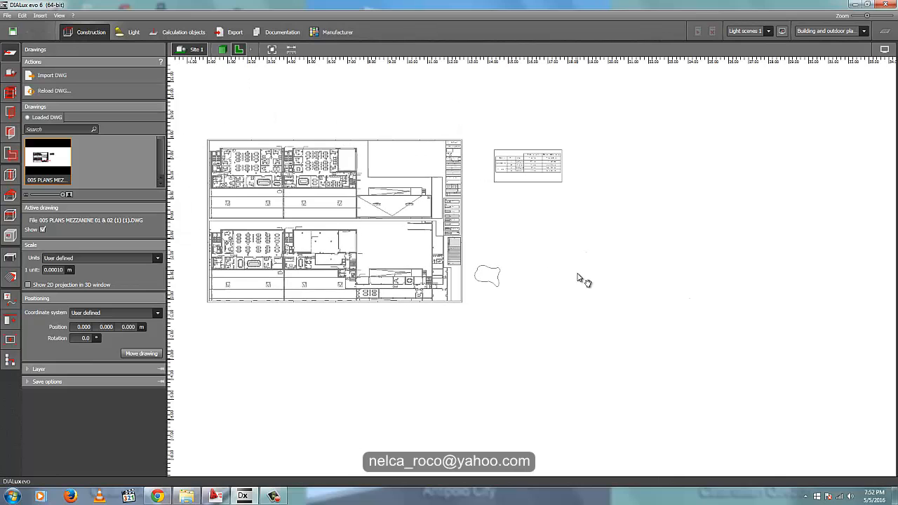
mouse_move(527, 144)
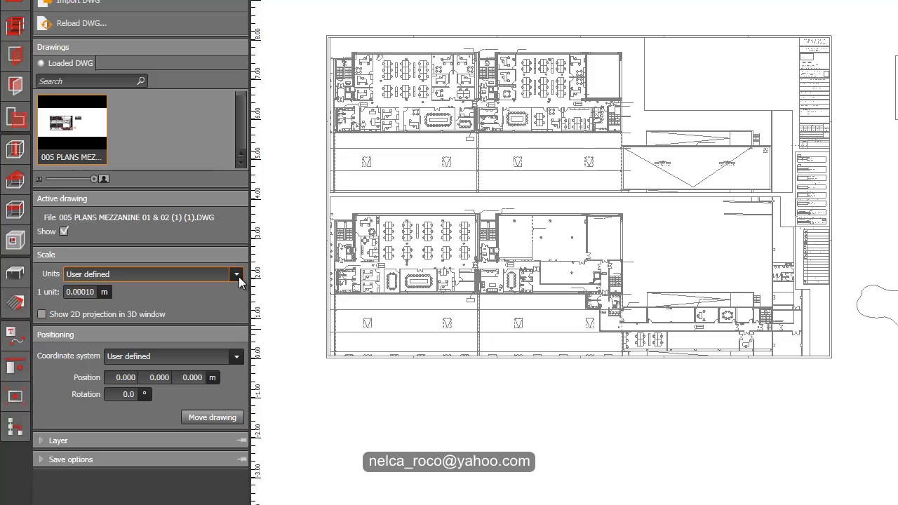
mouse_move(209, 286)
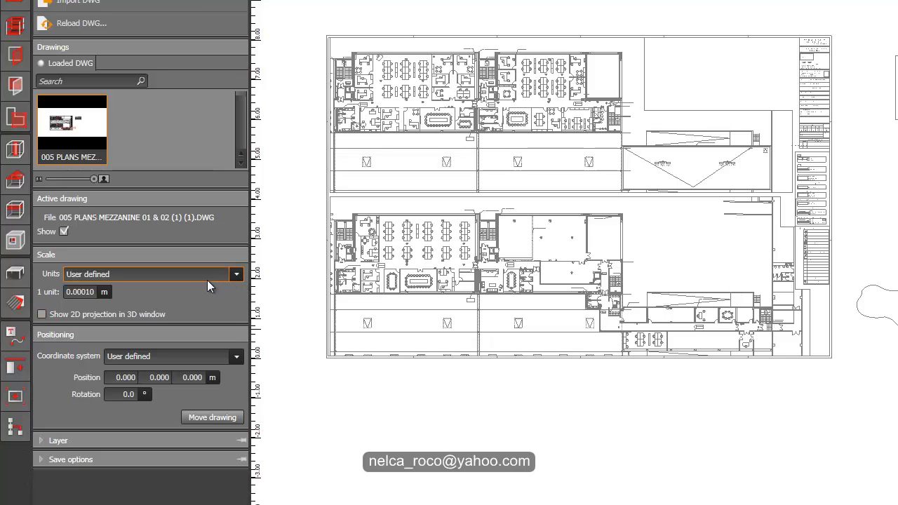
mouse_move(169, 286)
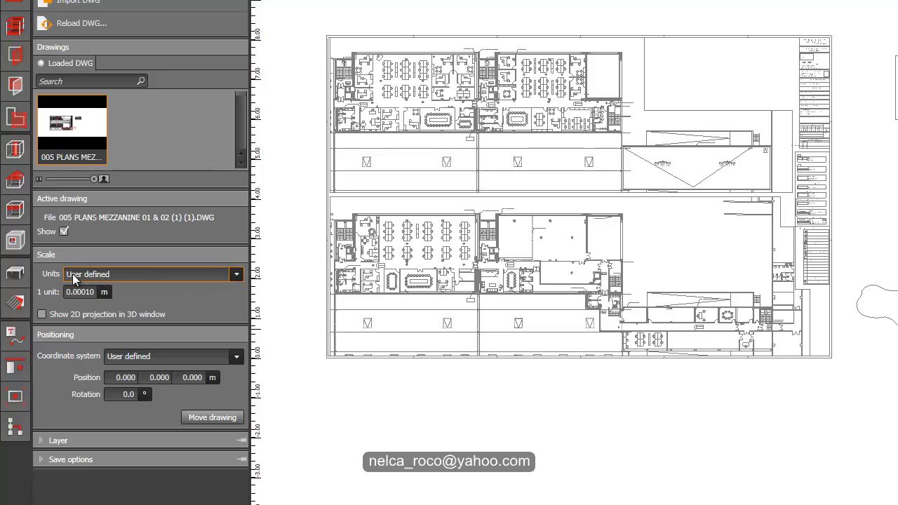
- Set the imported drawing's units to metres and bring up Site 1's construction options
left_click(236, 274)
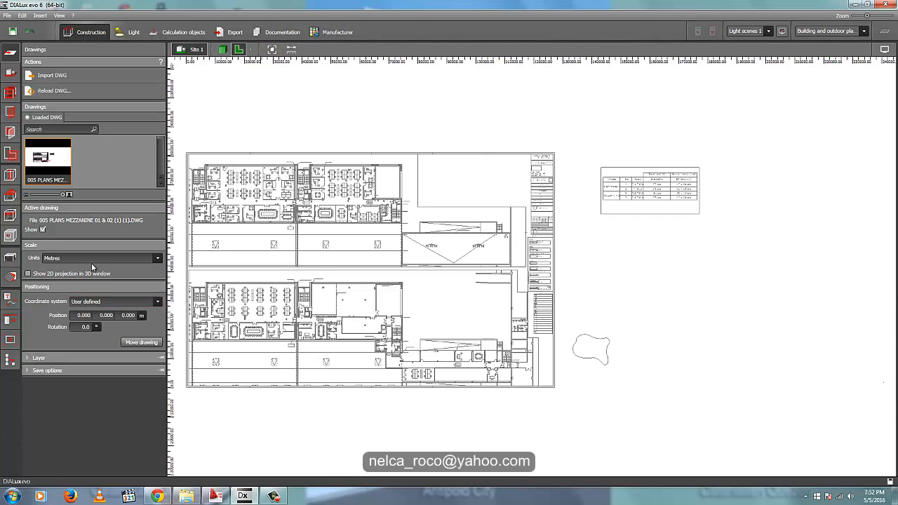
left_click(158, 258)
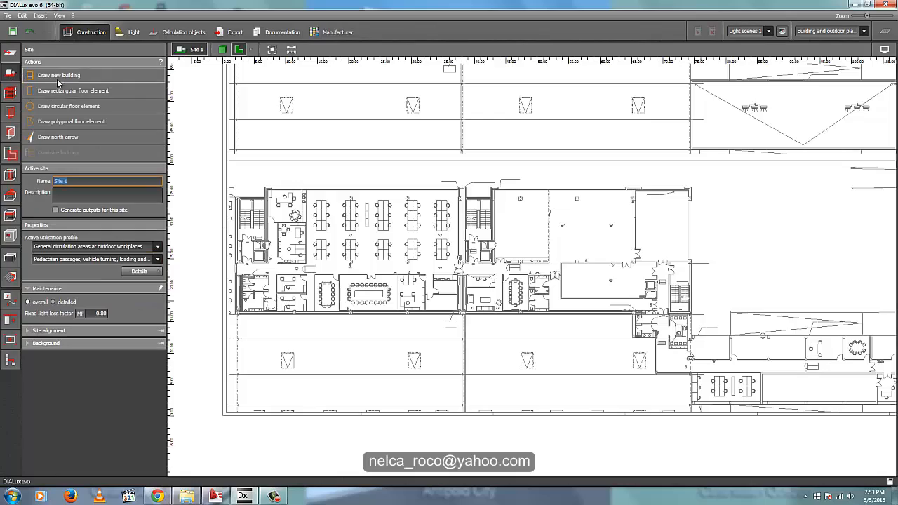
- Draw a new building with a room contour traced around the toilet area, storey height 2.8 m
left_click(59, 75)
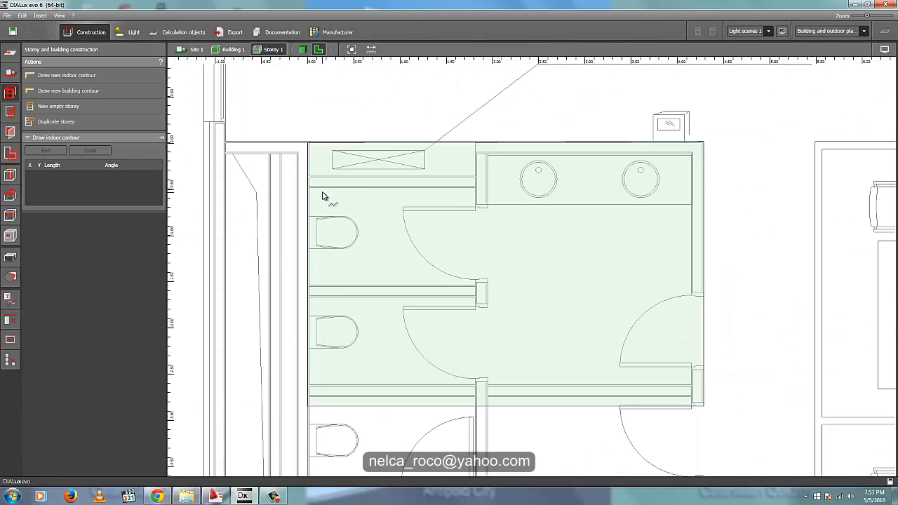
left_click(486, 158)
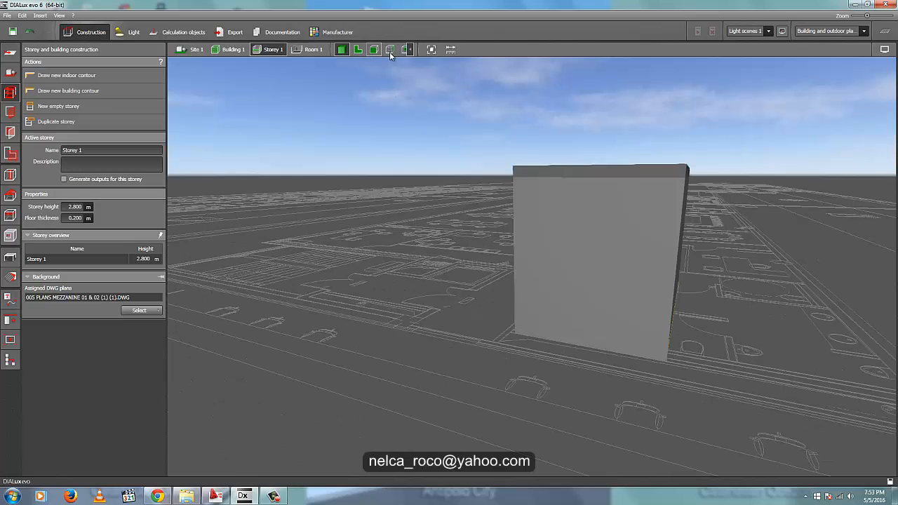
- In the Drawings tool's Scale section, set the imported DWG's units to Metres
left_click(390, 49)
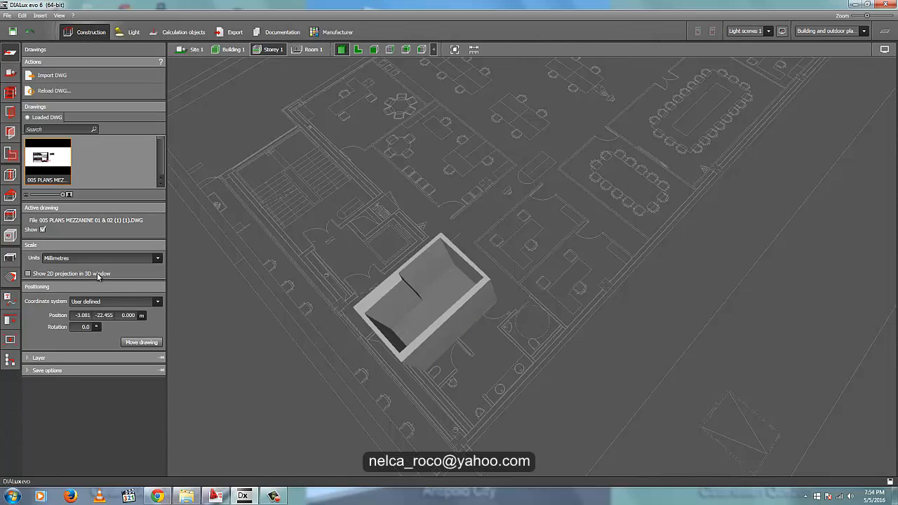
left_click(157, 258)
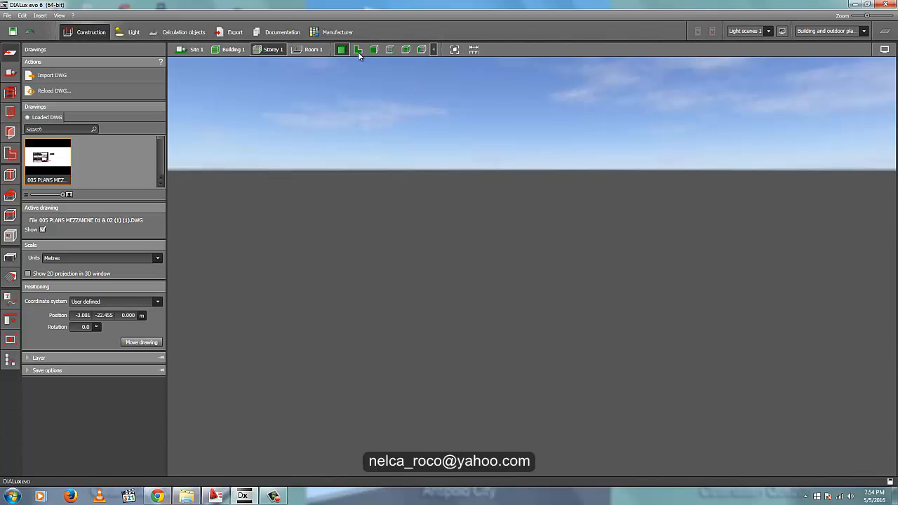
- Show both imported floor plans from above in the 2D plan view
left_click(455, 50)
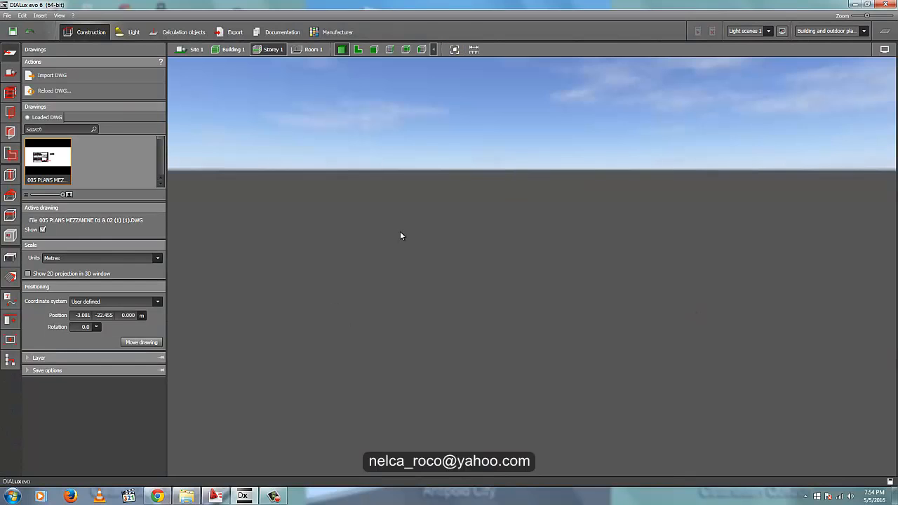
left_click(358, 49)
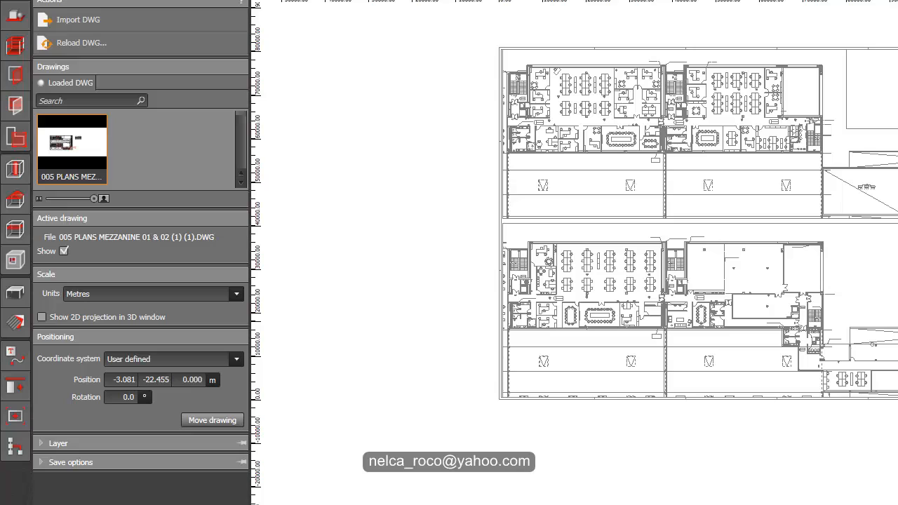
mouse_move(501, 413)
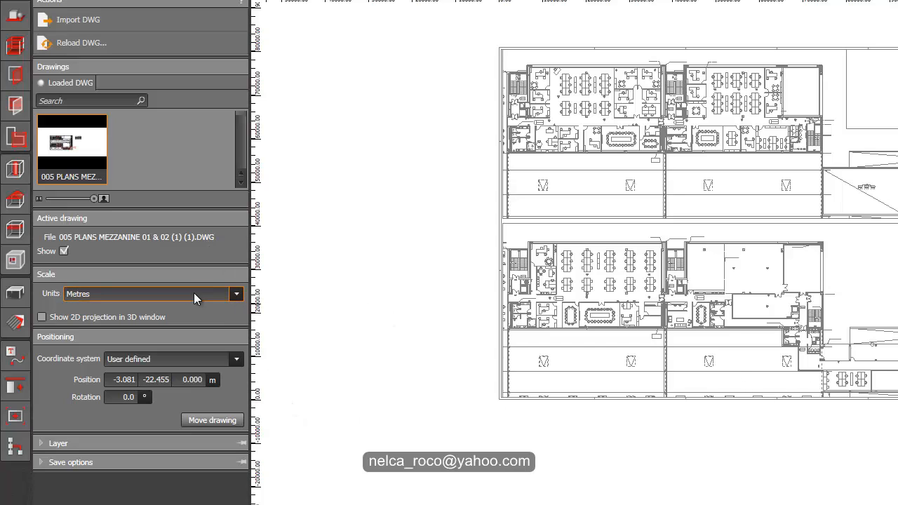
- Expand the Units dropdown listing kilometres to inches, with Metres still selected
left_click(235, 294)
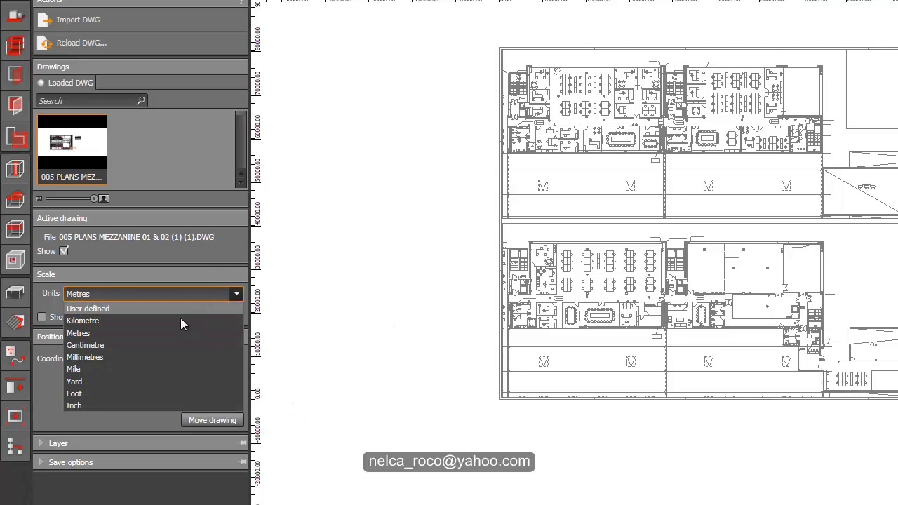